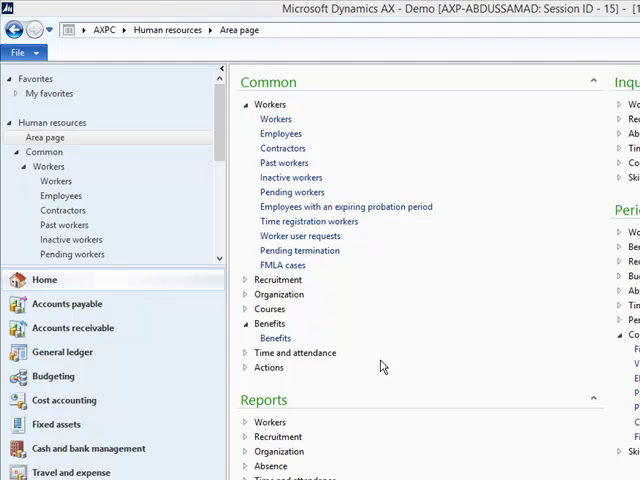
# Step: Review the benefit plans and which workers are enrolled in Financing-Car
pyautogui.scroll(-3)
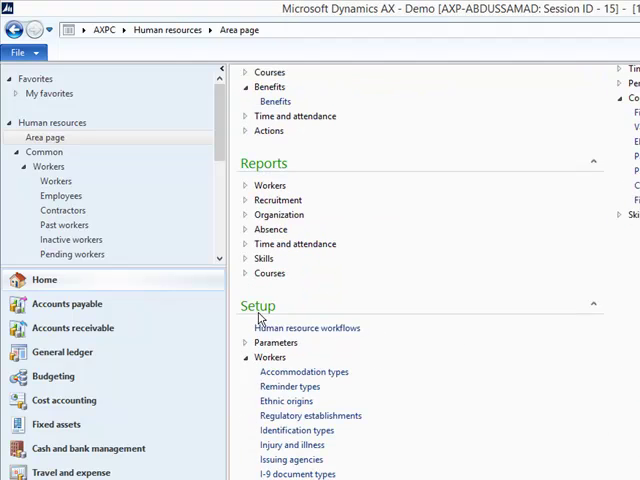
pyautogui.scroll(-3)
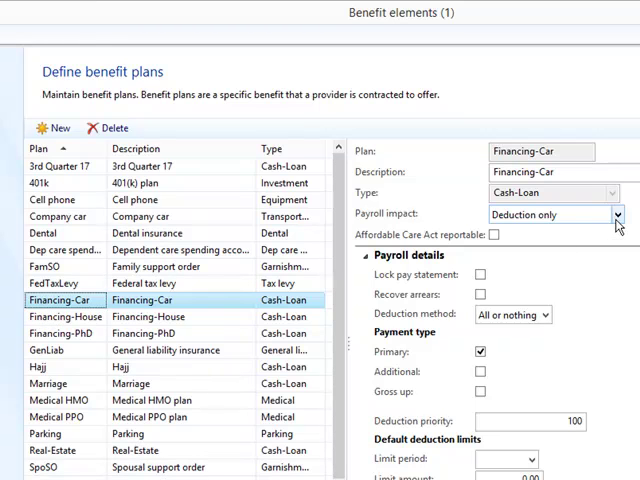
pyautogui.moveTo(58, 299)
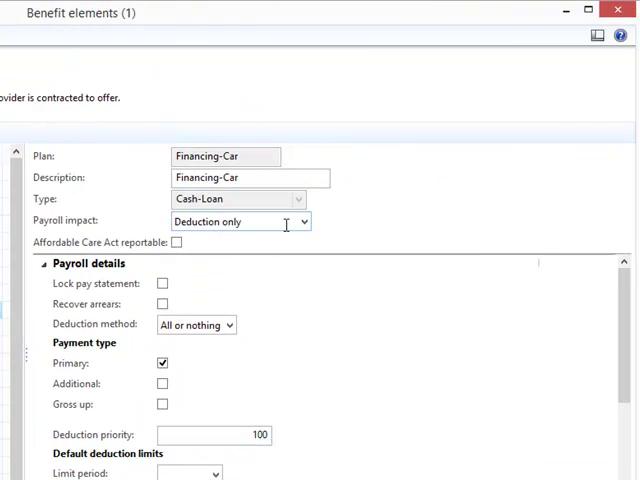
pyautogui.scroll(-3)
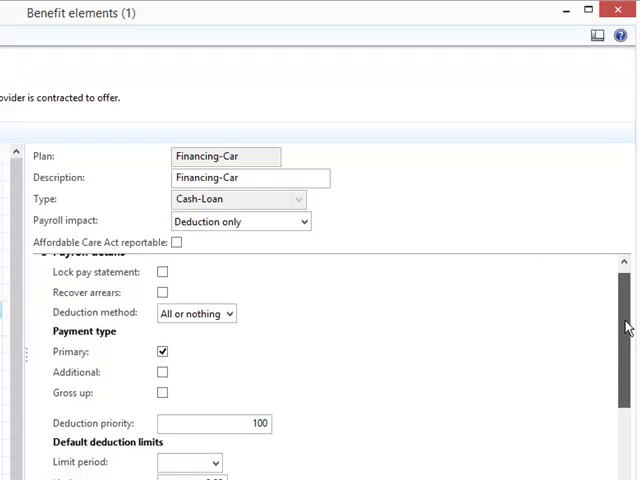
pyautogui.scroll(-3)
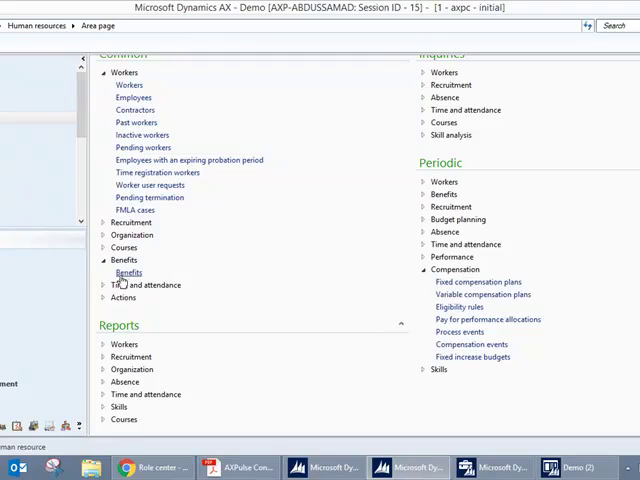
pyautogui.click(129, 272)
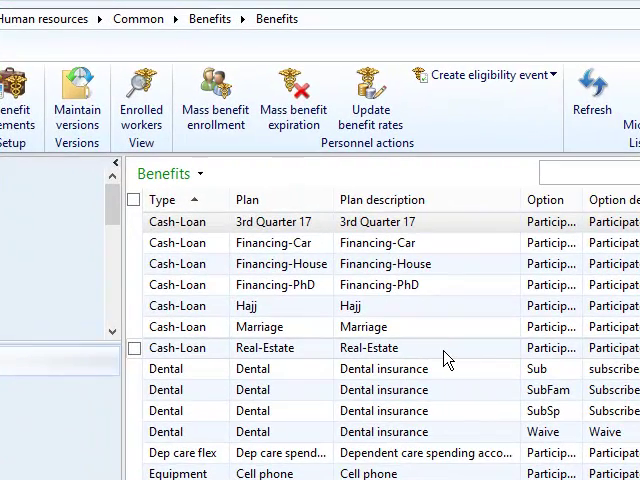
pyautogui.moveTo(438, 354)
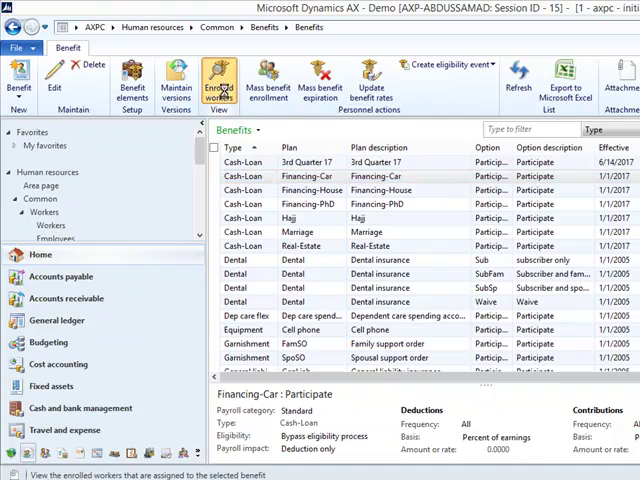
pyautogui.click(219, 80)
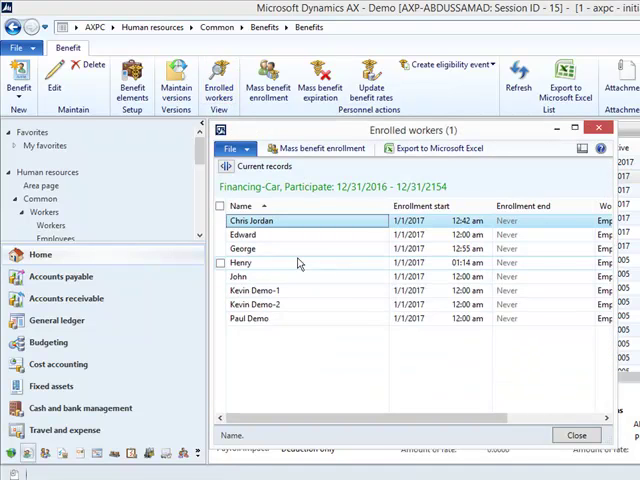
pyautogui.click(240, 262)
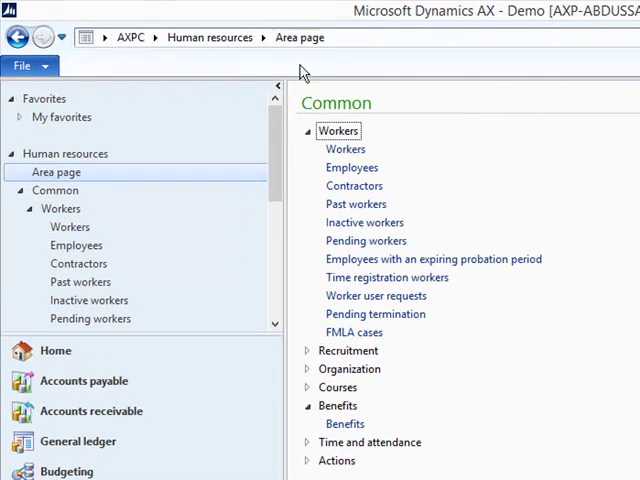
# Step: Look over the loan types, loan items and the USD 5,000/Month payment schedule
pyautogui.scroll(-3)
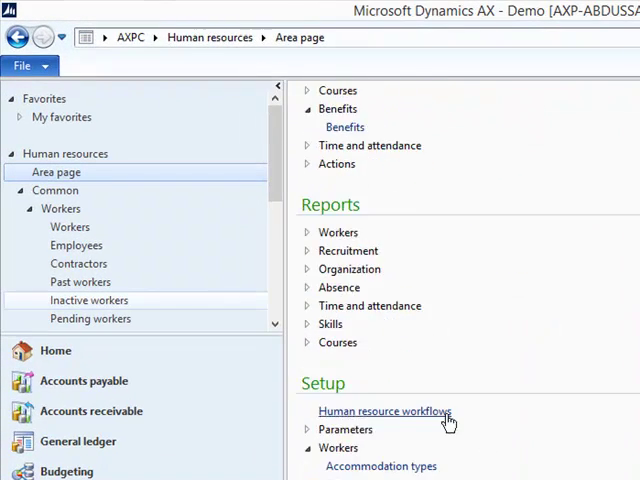
pyautogui.scroll(-3)
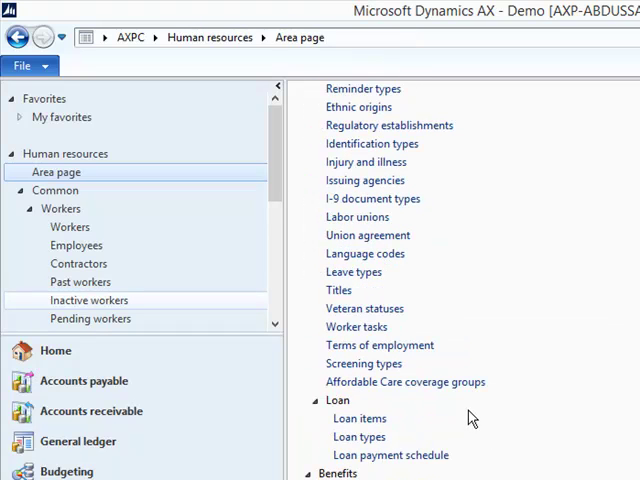
pyautogui.moveTo(393, 423)
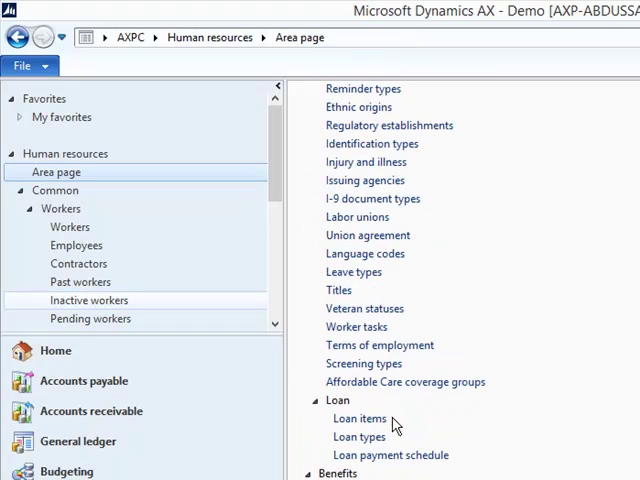
pyautogui.moveTo(359, 437)
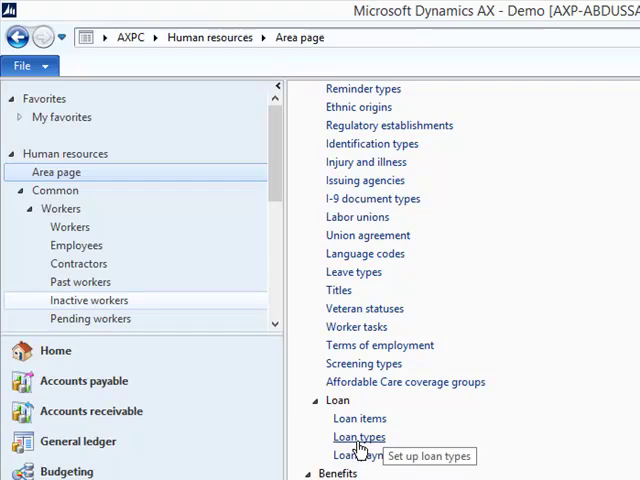
pyautogui.click(359, 437)
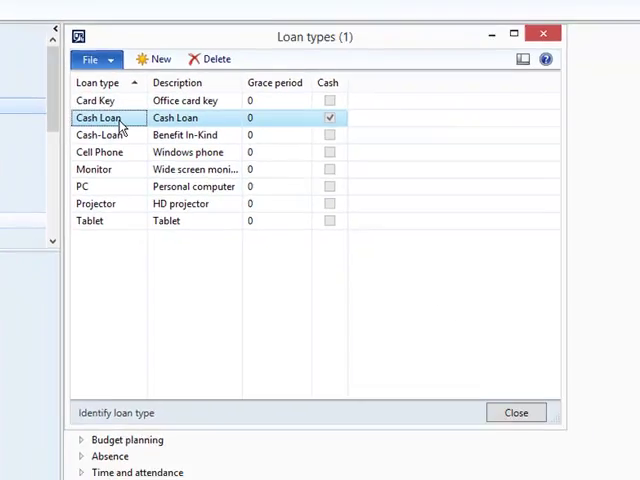
pyautogui.click(516, 412)
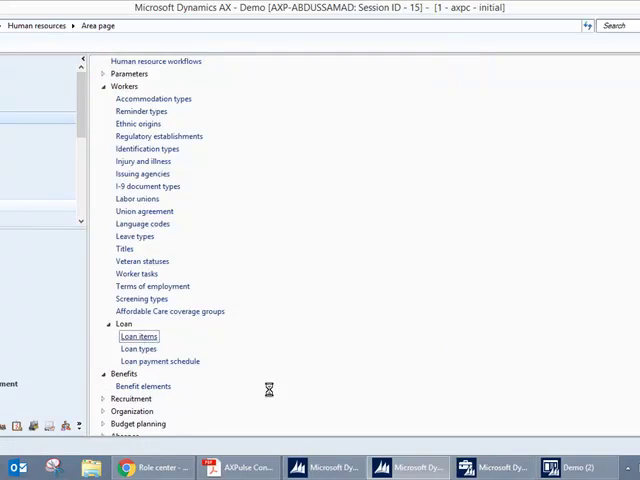
pyautogui.click(138, 336)
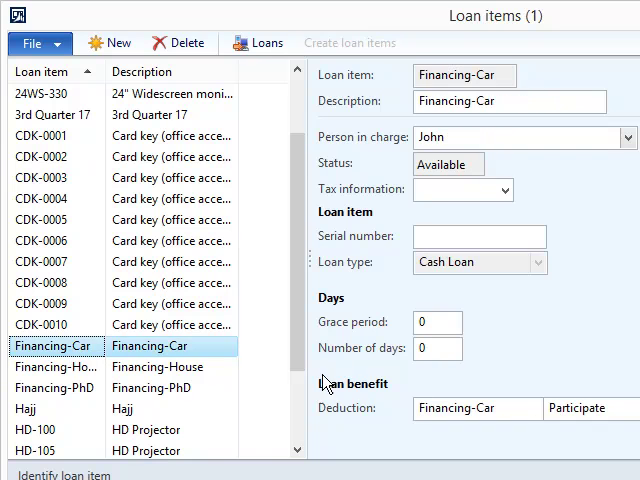
pyautogui.moveTo(333, 130)
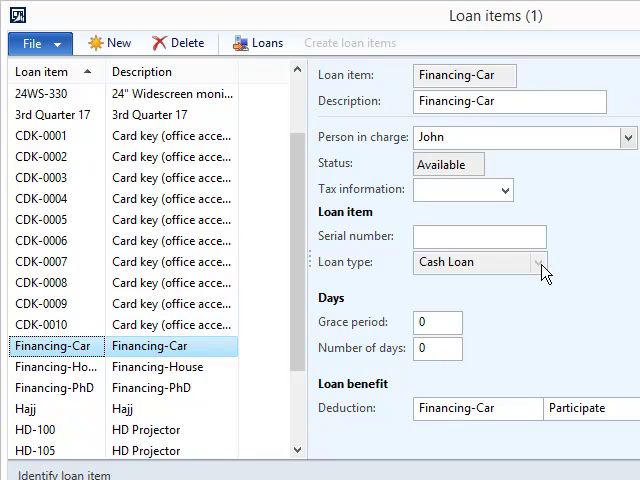
pyautogui.moveTo(348, 402)
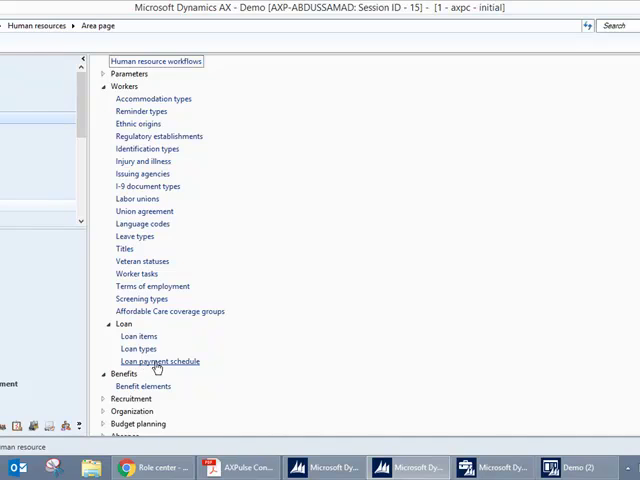
pyautogui.click(161, 361)
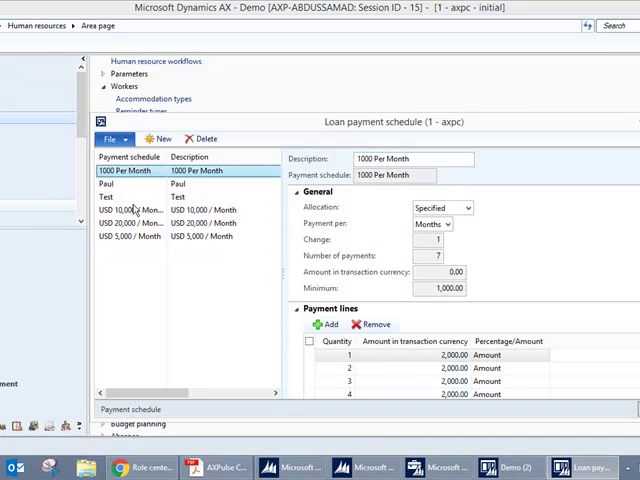
pyautogui.click(125, 236)
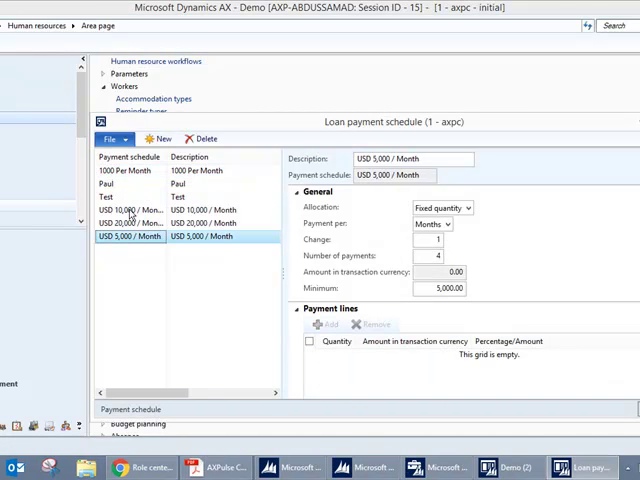
pyautogui.click(130, 222)
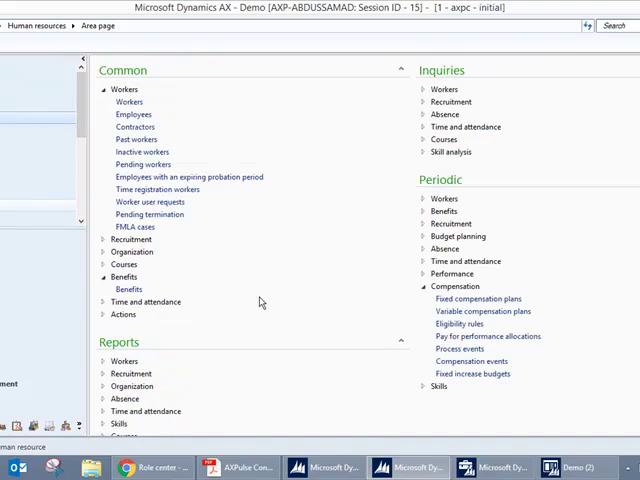
pyautogui.moveTo(134, 127)
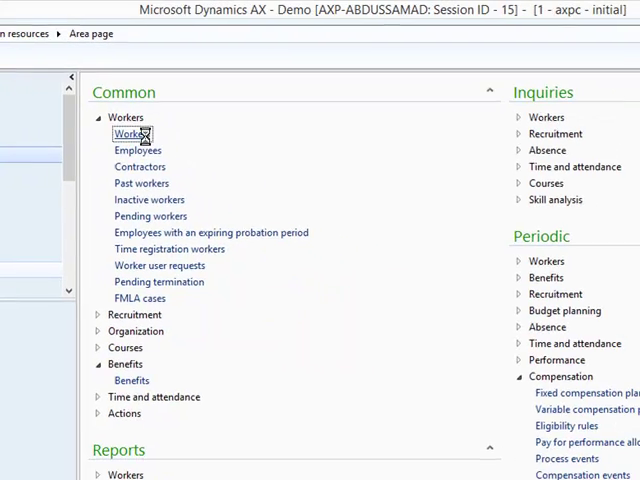
# Step: Open Henry's Loans form from the workers list
pyautogui.click(128, 134)
pyautogui.write('*henry*')
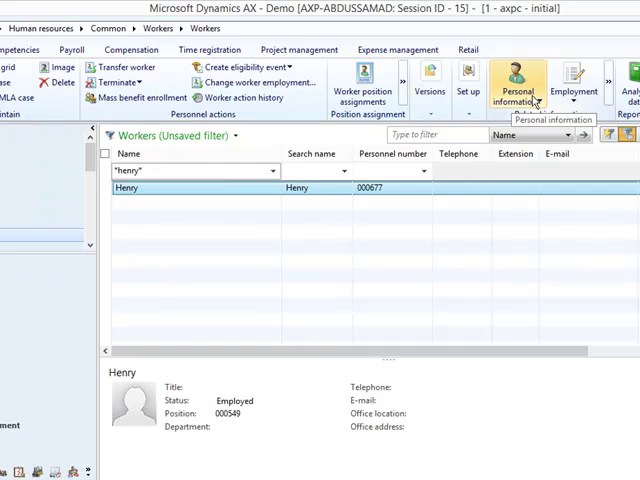
pyautogui.click(516, 82)
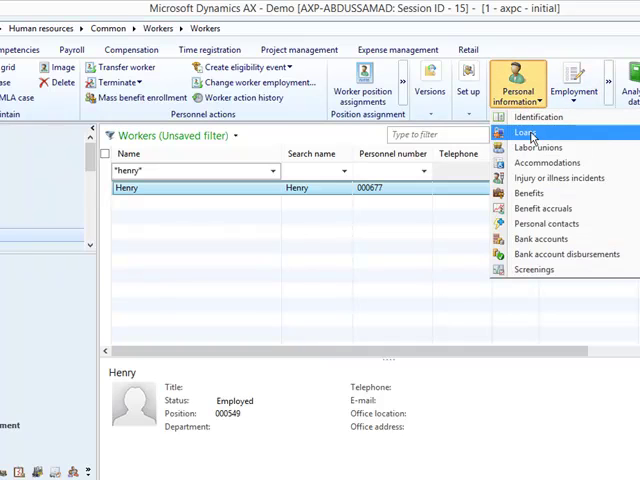
pyautogui.click(521, 131)
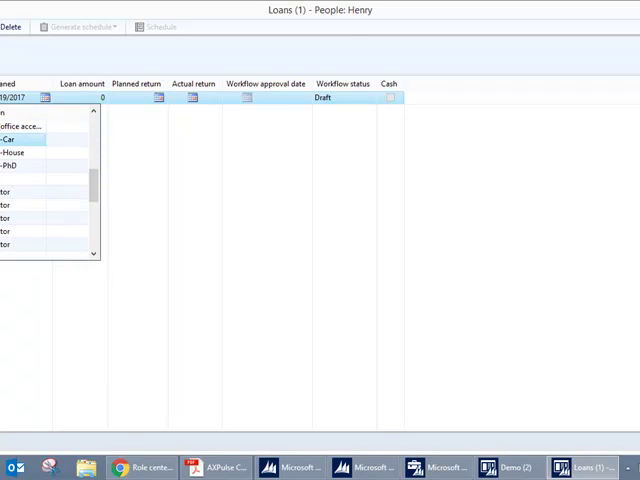
# Step: Set loaned date 7/1/2017, loan amount 20000 and planned return 10/31/2017
pyautogui.click(239, 155)
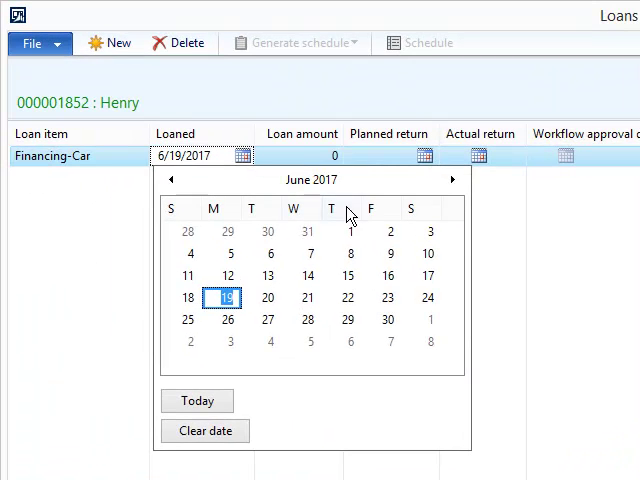
pyautogui.moveTo(453, 203)
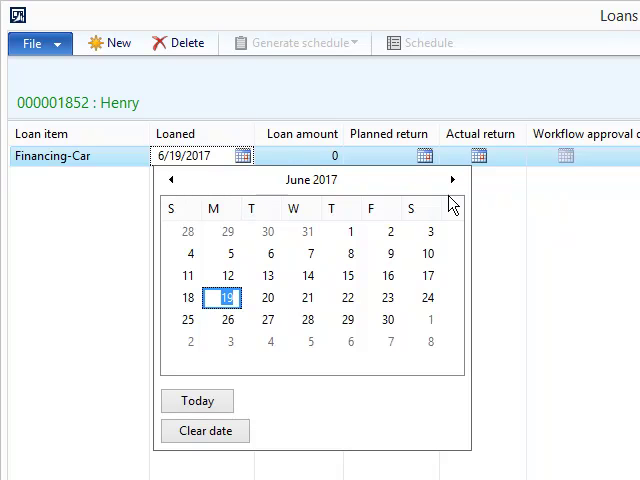
pyautogui.click(452, 180)
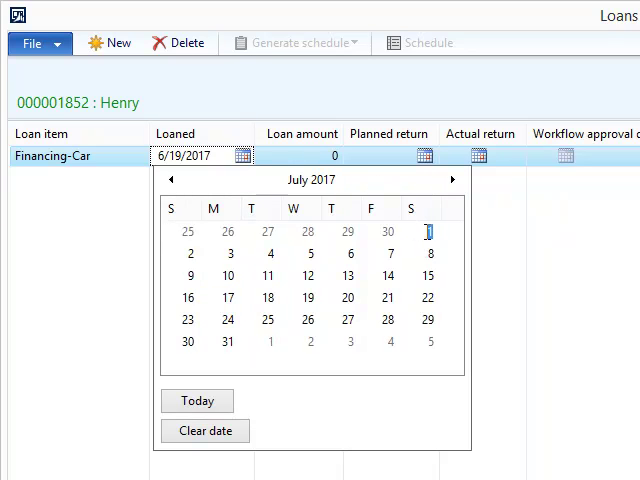
pyautogui.click(430, 232)
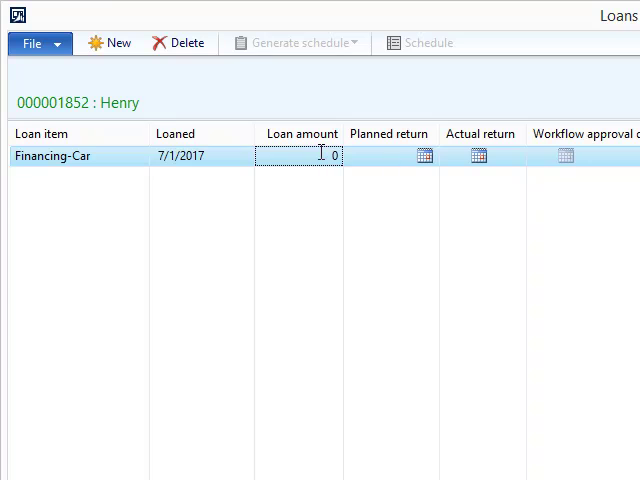
pyautogui.write('2')
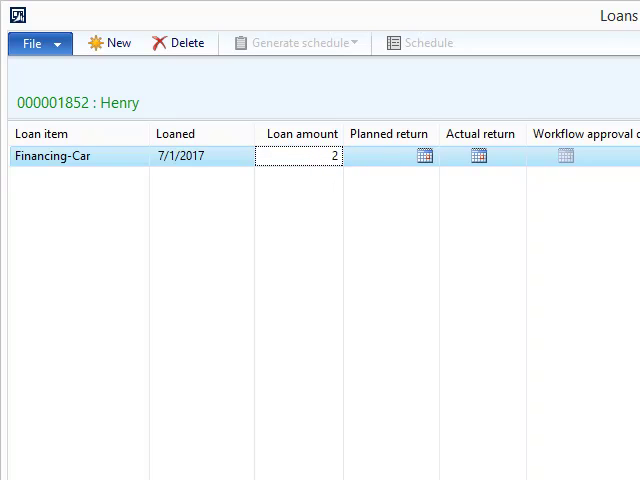
pyautogui.write('20000')
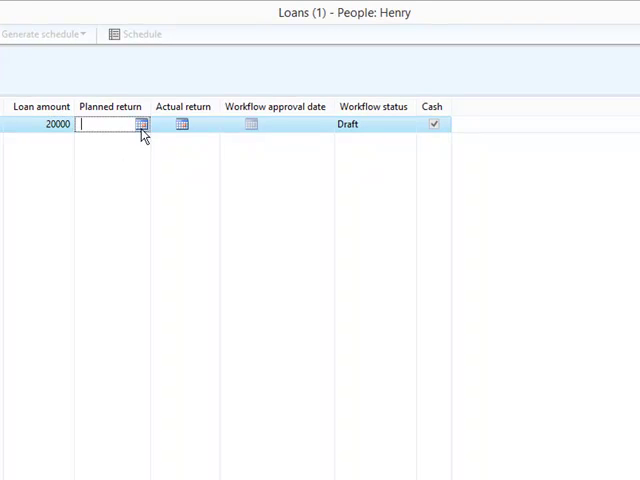
pyautogui.click(140, 124)
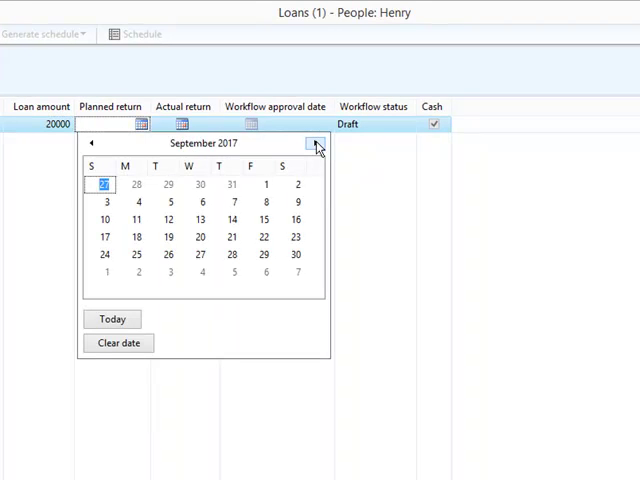
pyautogui.click(315, 143)
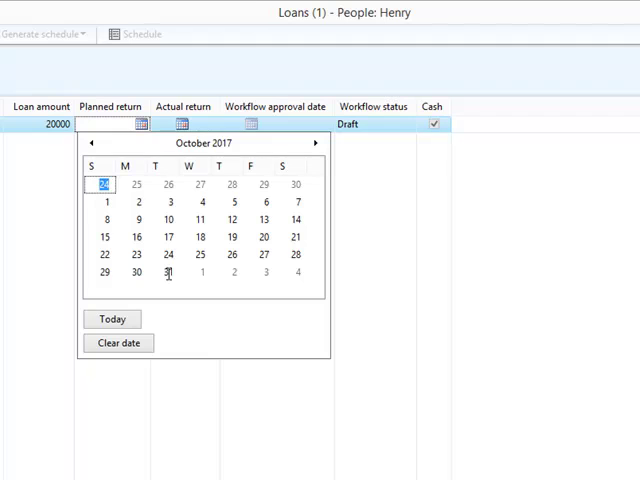
pyautogui.click(169, 273)
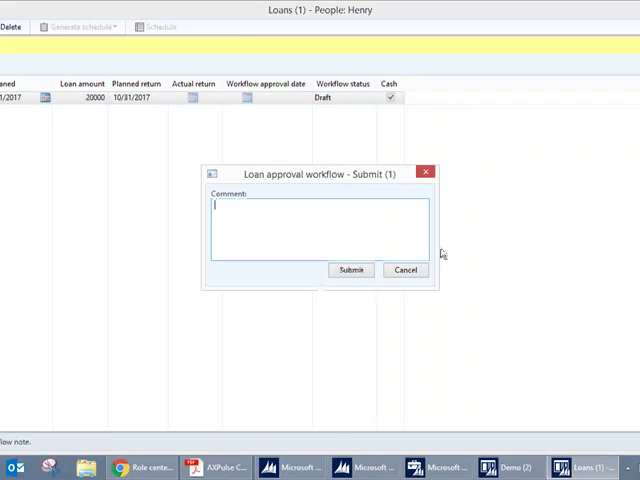
# Step: Confirm Submit in the Loan approval workflow dialog
pyautogui.click(350, 270)
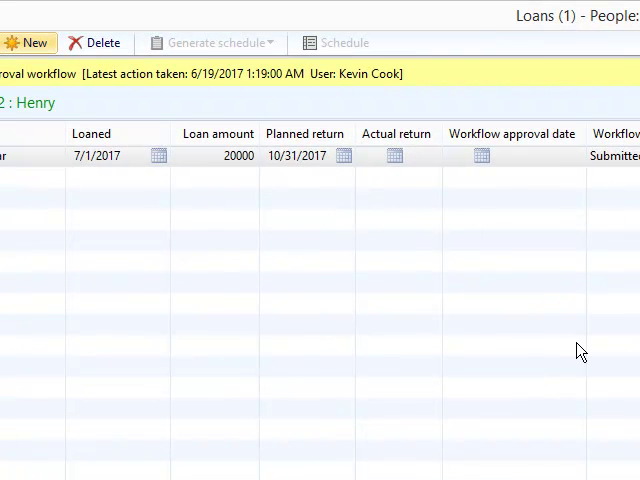
pyautogui.moveTo(591, 396)
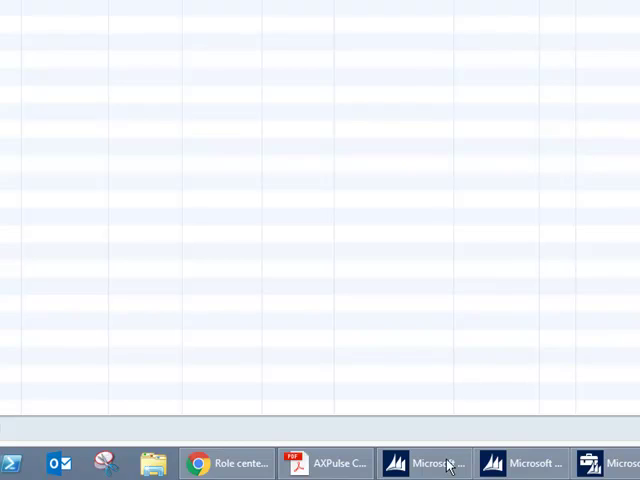
# Step: Sign in to a second AX session and open Henry's loans from Workers
pyautogui.click(430, 463)
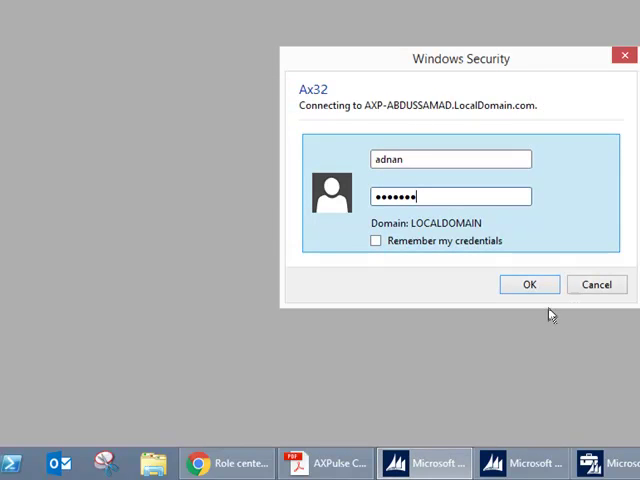
pyautogui.click(529, 284)
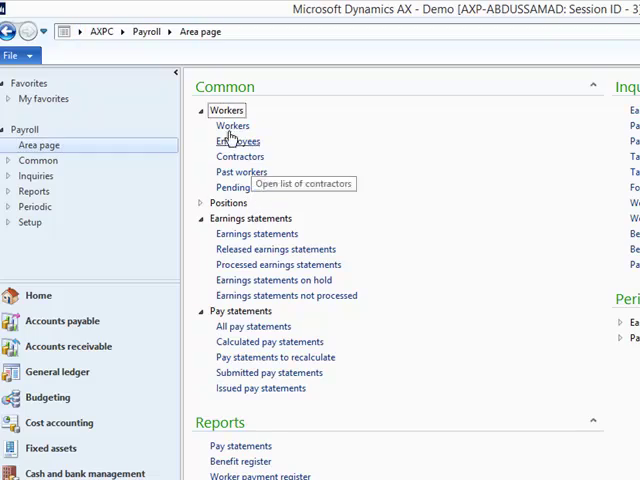
pyautogui.click(232, 125)
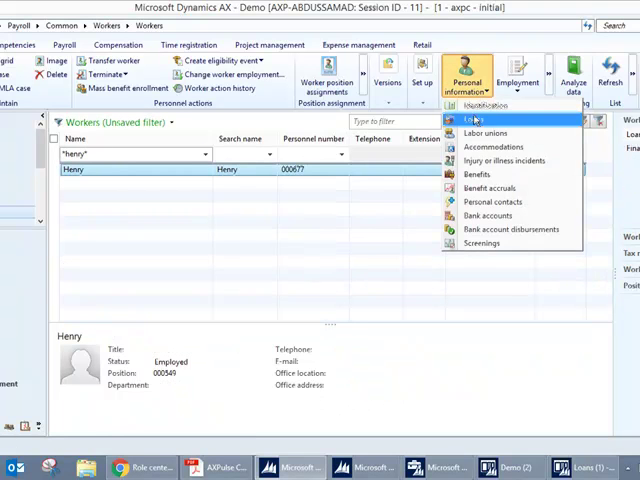
pyautogui.click(474, 120)
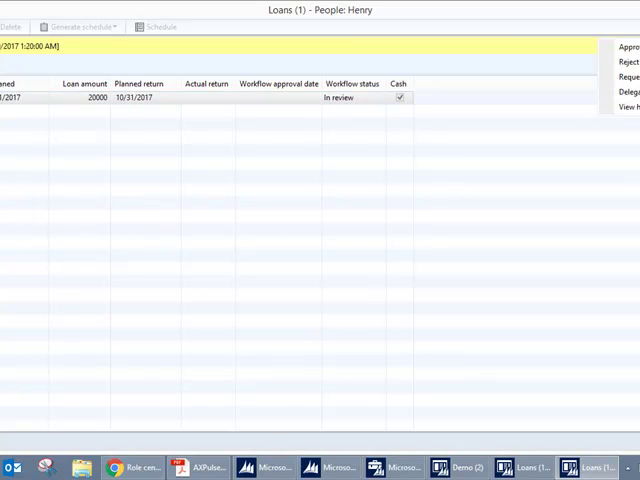
pyautogui.moveTo(627, 46)
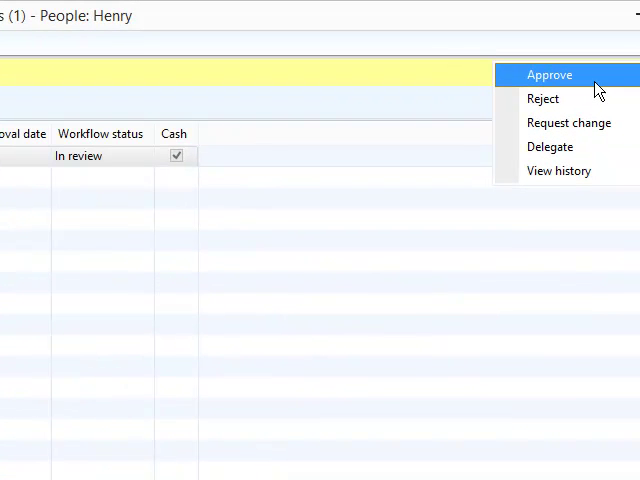
pyautogui.moveTo(568, 122)
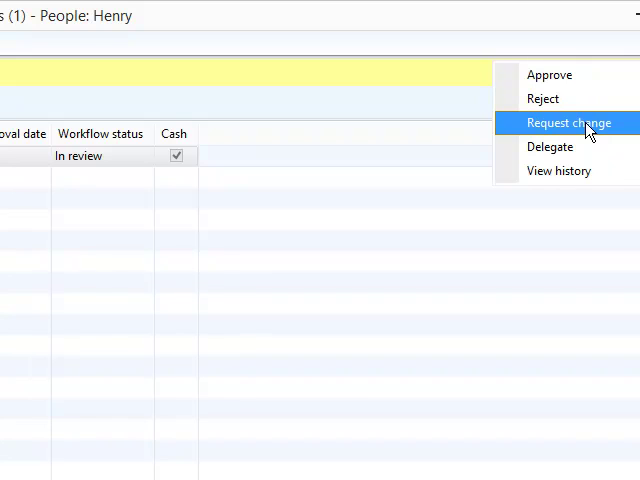
pyautogui.moveTo(550, 75)
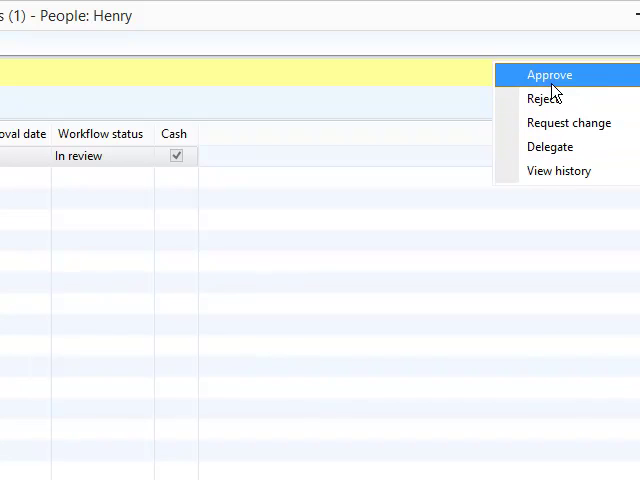
# Step: Approve the Financing-Car loan through the workflow Approve action
pyautogui.click(549, 75)
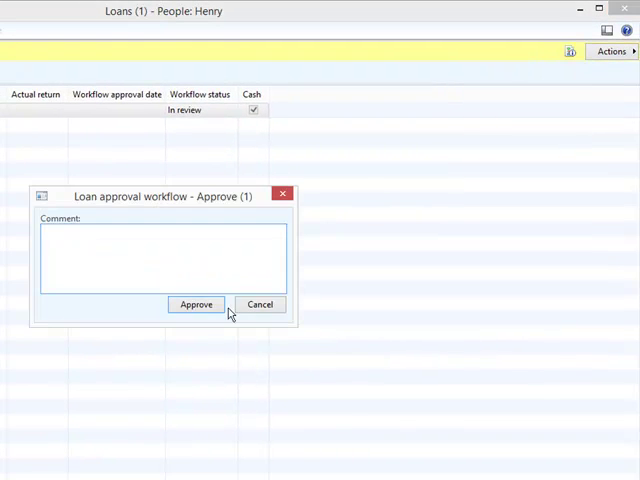
pyautogui.click(196, 304)
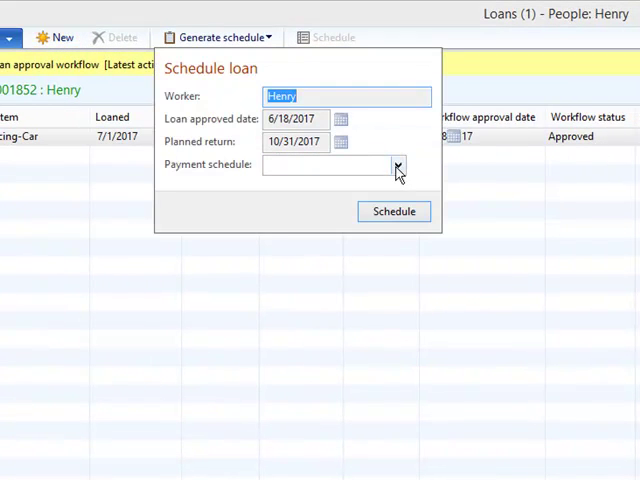
# Step: Schedule the loan with USD 5,000/Month, review the four unpaid installments, then close
pyautogui.click(397, 164)
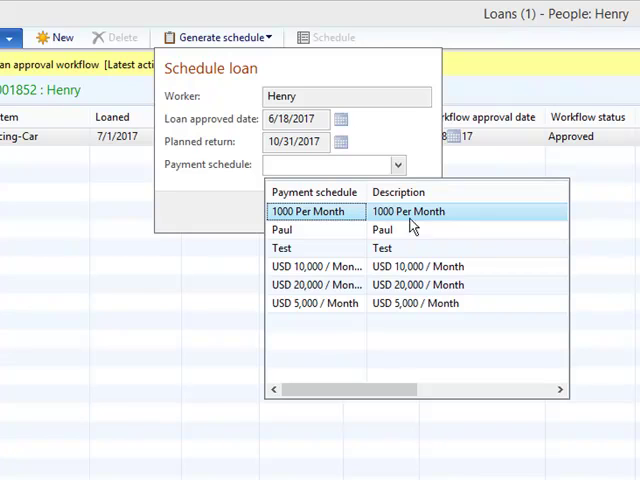
pyautogui.moveTo(322, 314)
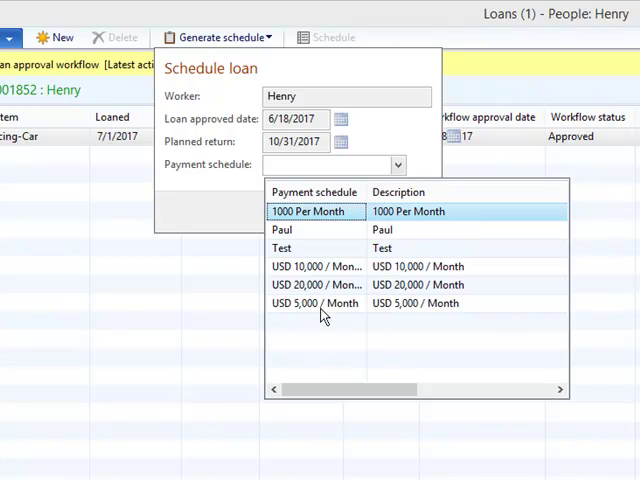
pyautogui.click(313, 303)
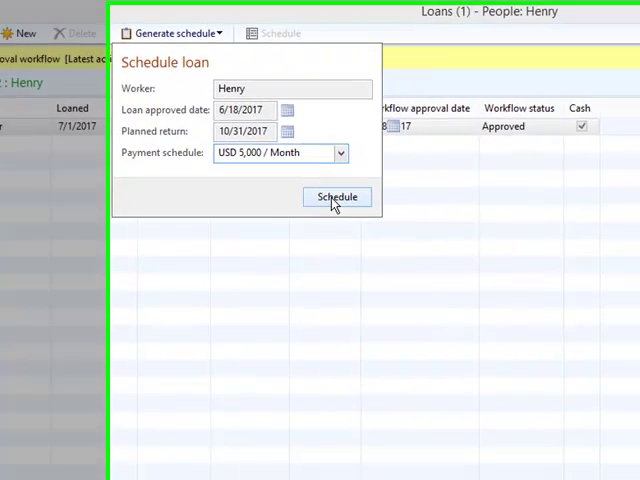
pyautogui.click(337, 196)
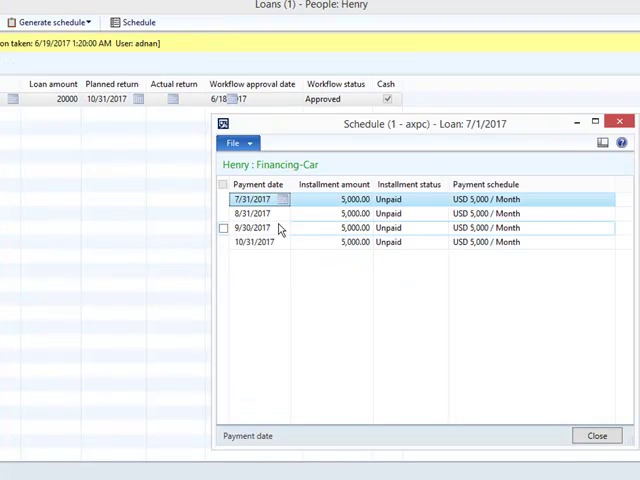
pyautogui.click(320, 199)
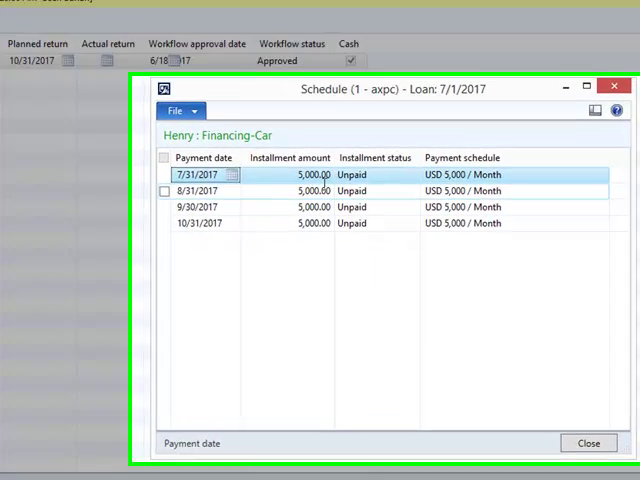
pyautogui.click(585, 86)
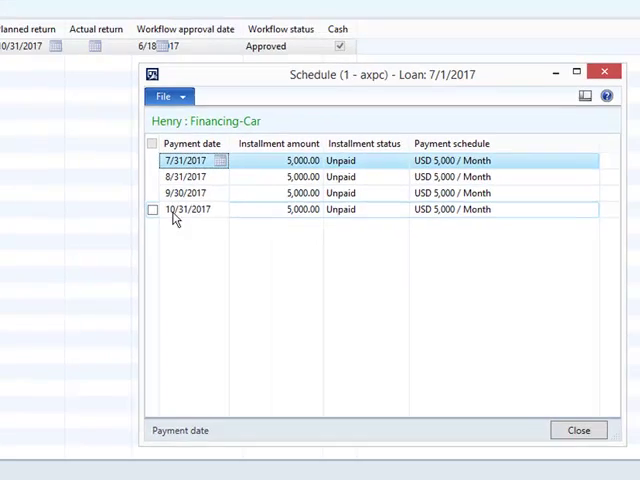
pyautogui.click(578, 430)
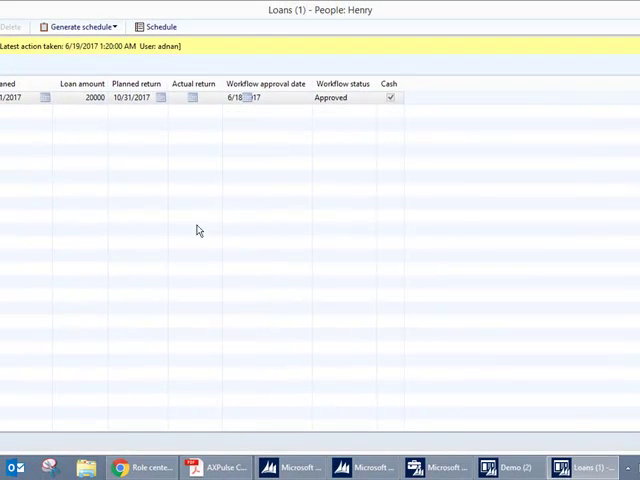
pyautogui.moveTo(414, 413)
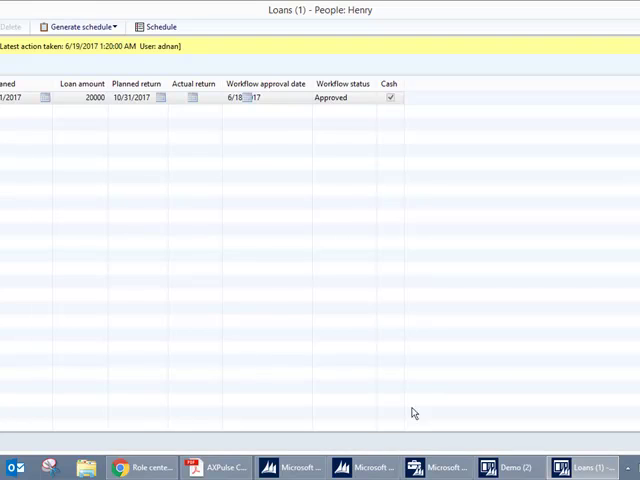
pyautogui.moveTo(94, 157)
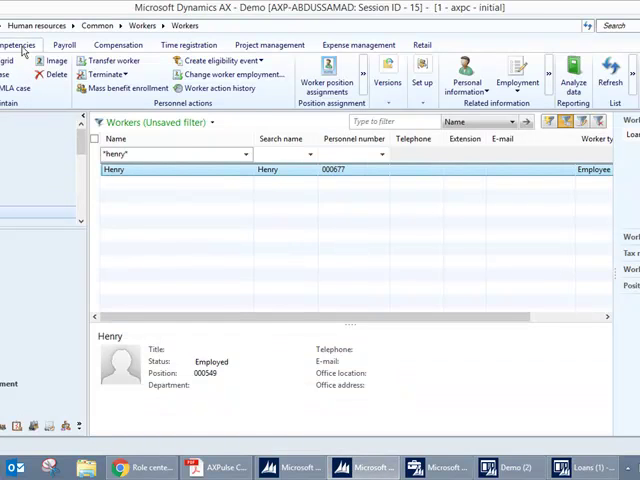
# Step: Filter Payroll workers by 'hen' and generate Henry's earnings statement for the pay period
pyautogui.click(34, 25)
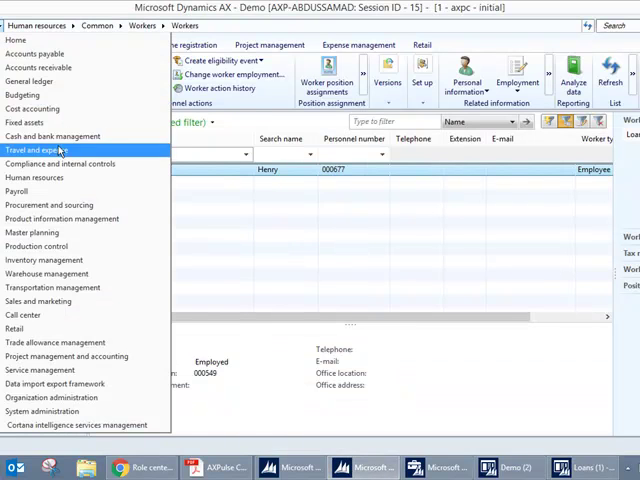
pyautogui.click(18, 190)
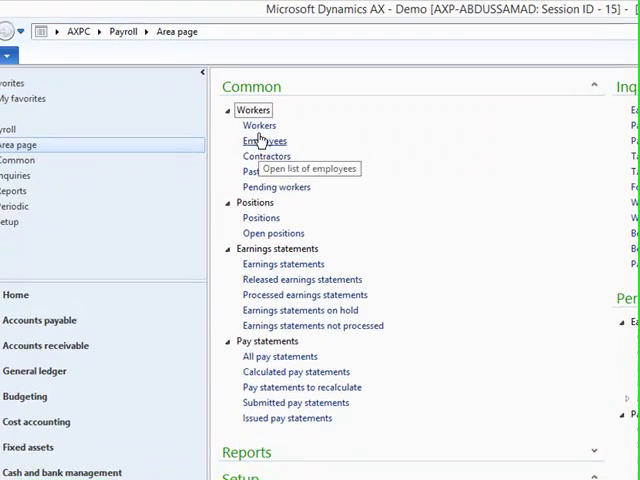
pyautogui.click(260, 125)
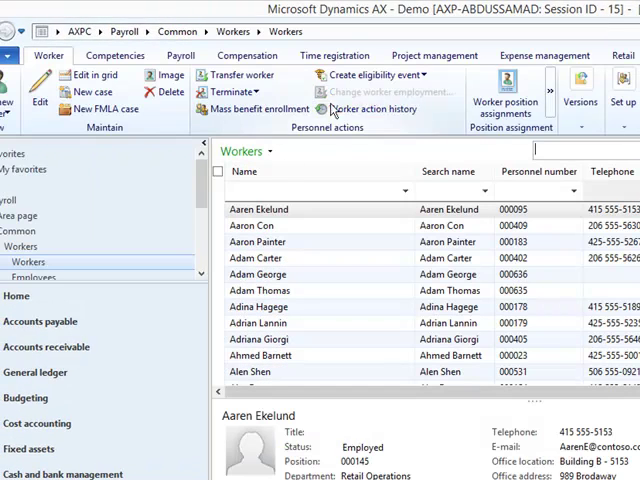
pyautogui.write('henry*')
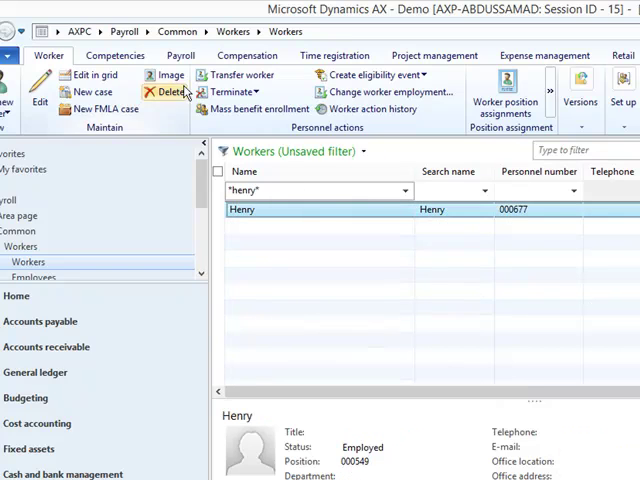
pyautogui.click(181, 55)
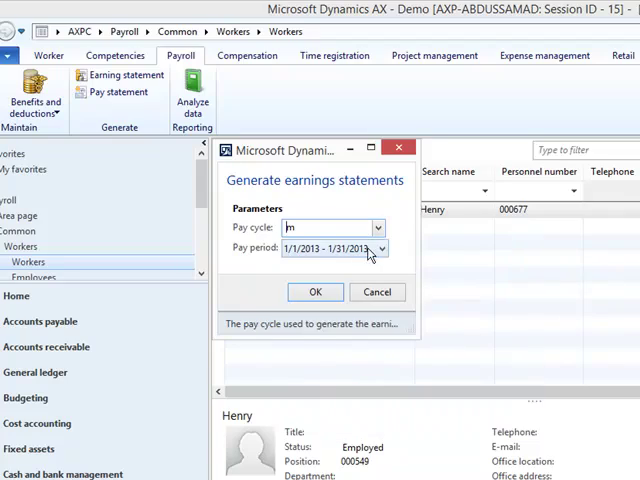
pyautogui.click(380, 248)
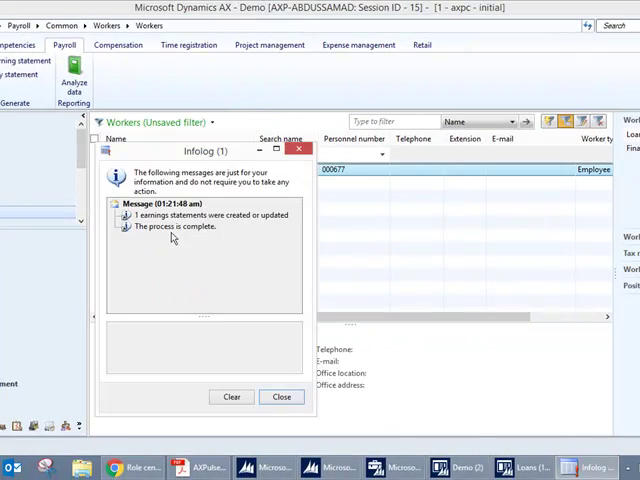
pyautogui.click(283, 397)
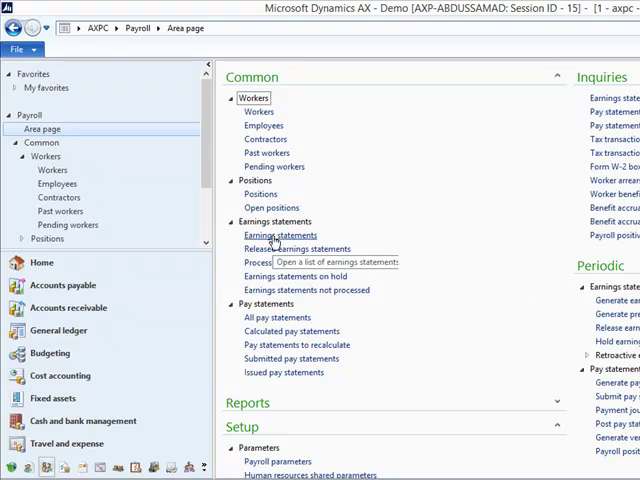
# Step: Release Henry's earnings statement and generate a pay statement dated 7/31/2017
pyautogui.click(280, 235)
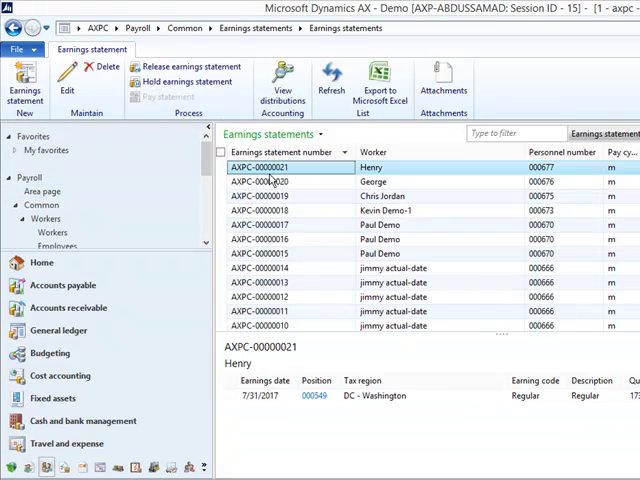
pyautogui.click(185, 67)
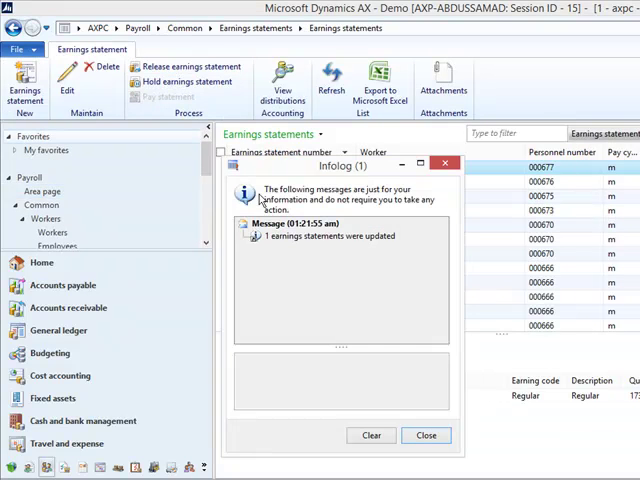
pyautogui.click(426, 435)
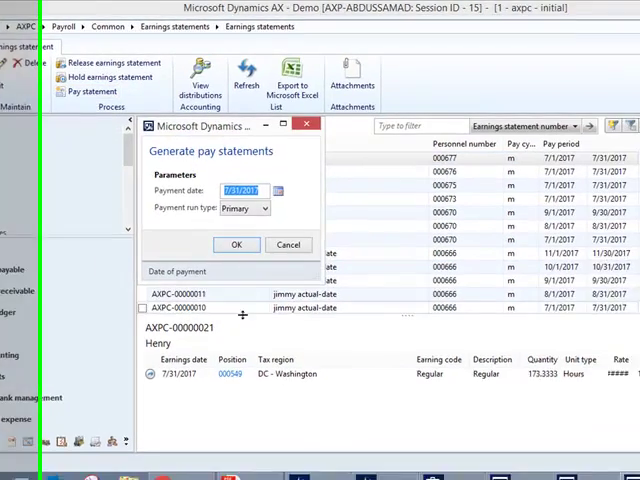
pyautogui.click(236, 244)
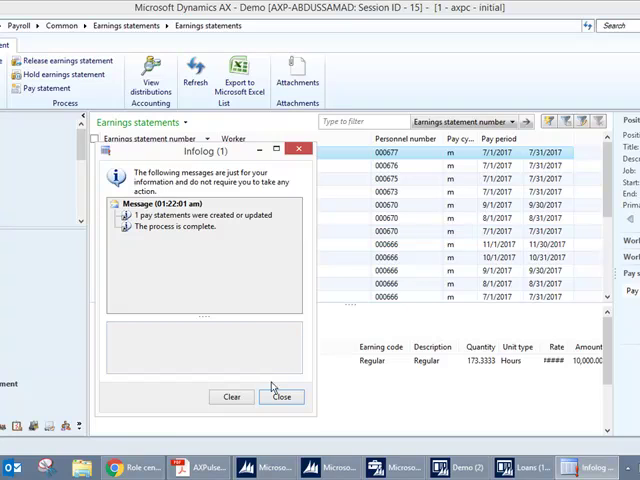
pyautogui.click(282, 397)
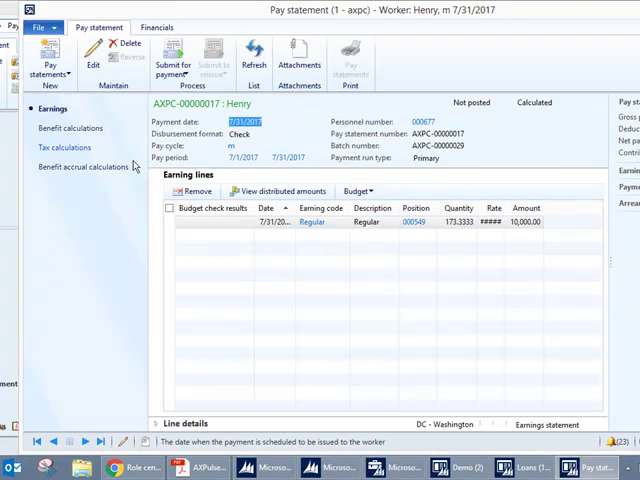
# Step: Check the pay statement's benefit deductions and journal entries, then post it
pyautogui.click(72, 128)
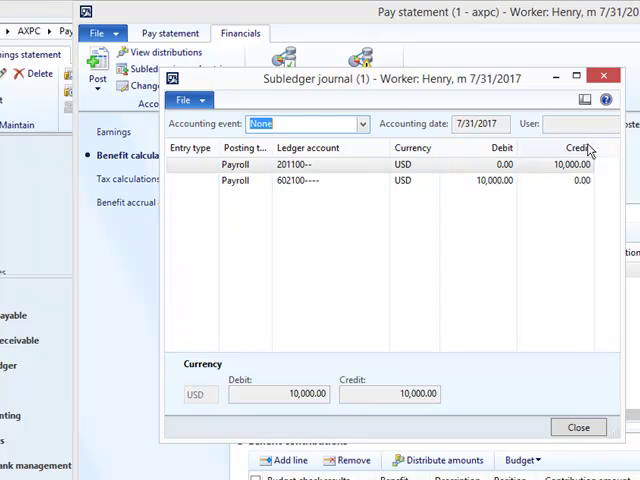
pyautogui.click(578, 427)
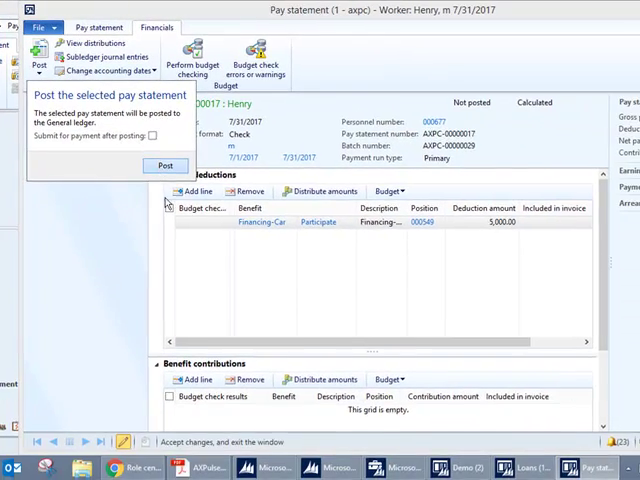
pyautogui.click(166, 165)
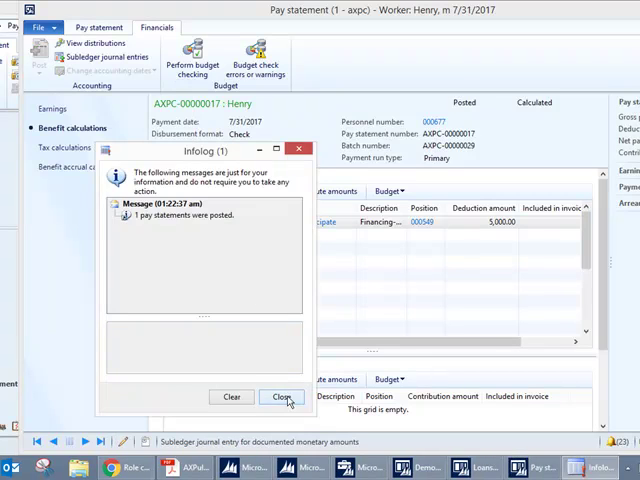
pyautogui.click(285, 396)
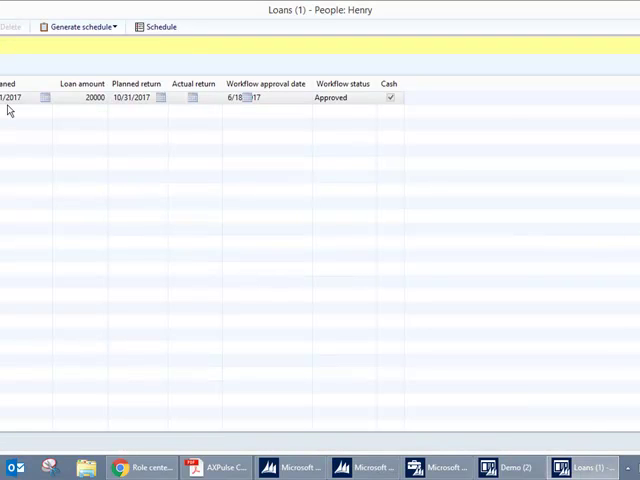
pyautogui.click(160, 26)
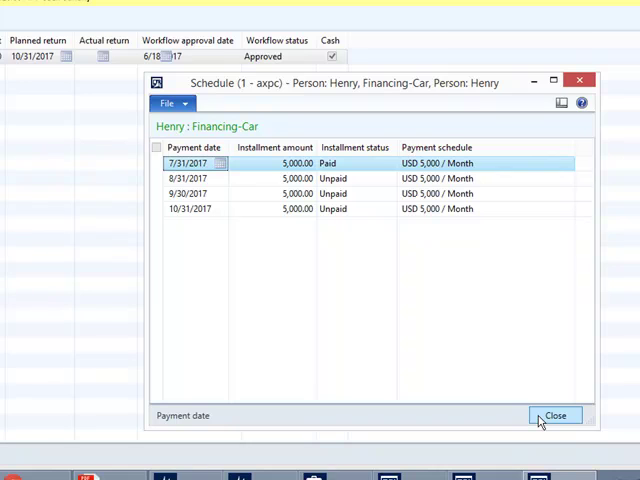
pyautogui.moveTo(489, 400)
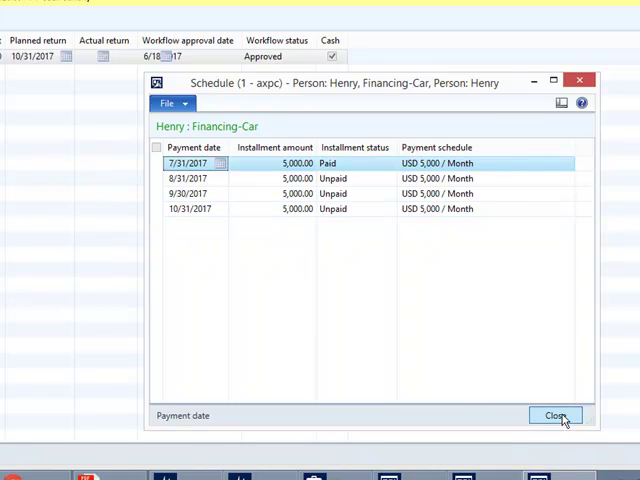
pyautogui.click(556, 415)
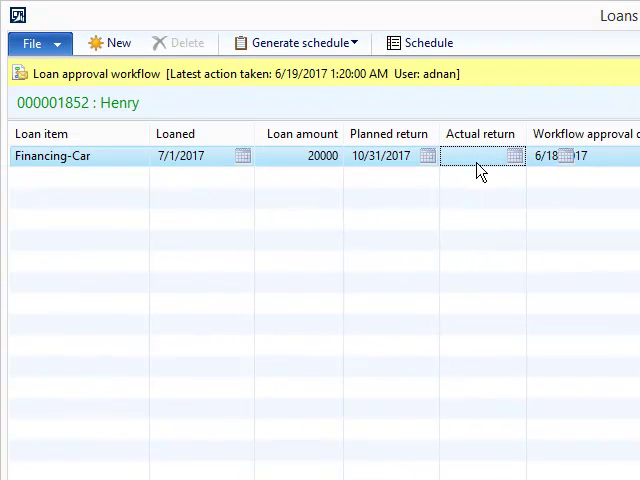
pyautogui.moveTo(463, 162)
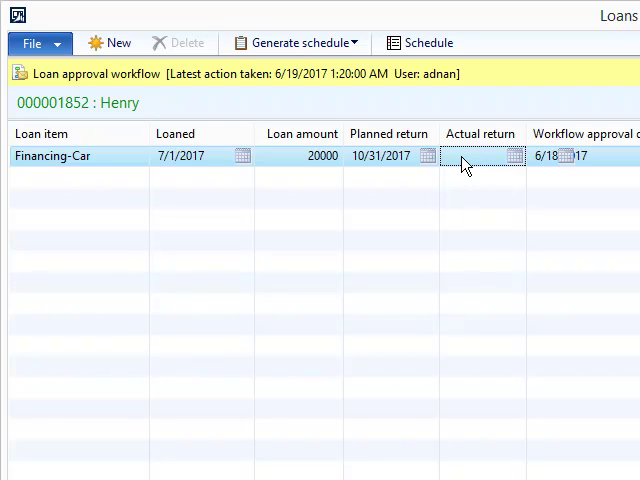